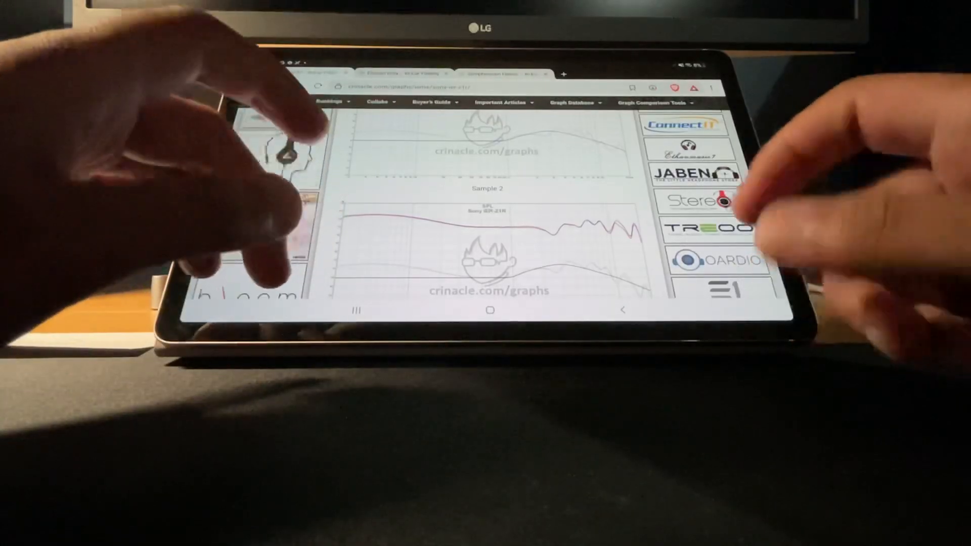
pyautogui.scroll(-3)
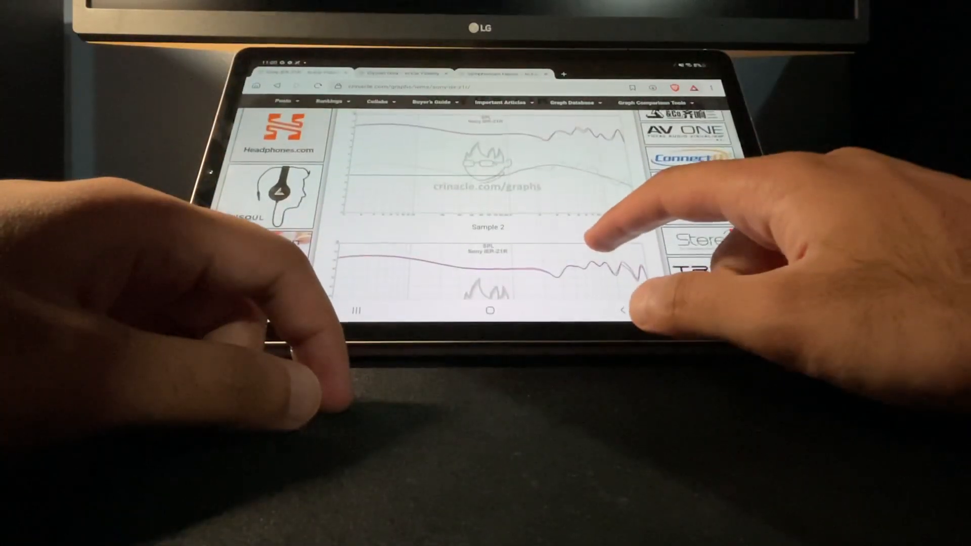